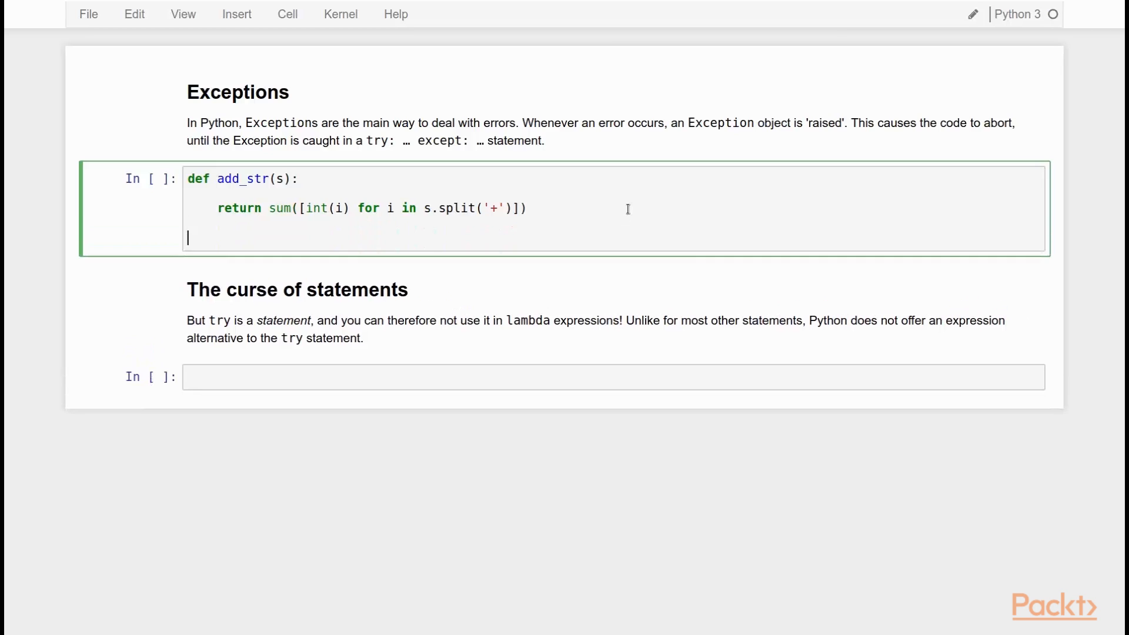
# Add print(add_str('1+2')) under the function and run it to print 3.
pyautogui.write('print(add')
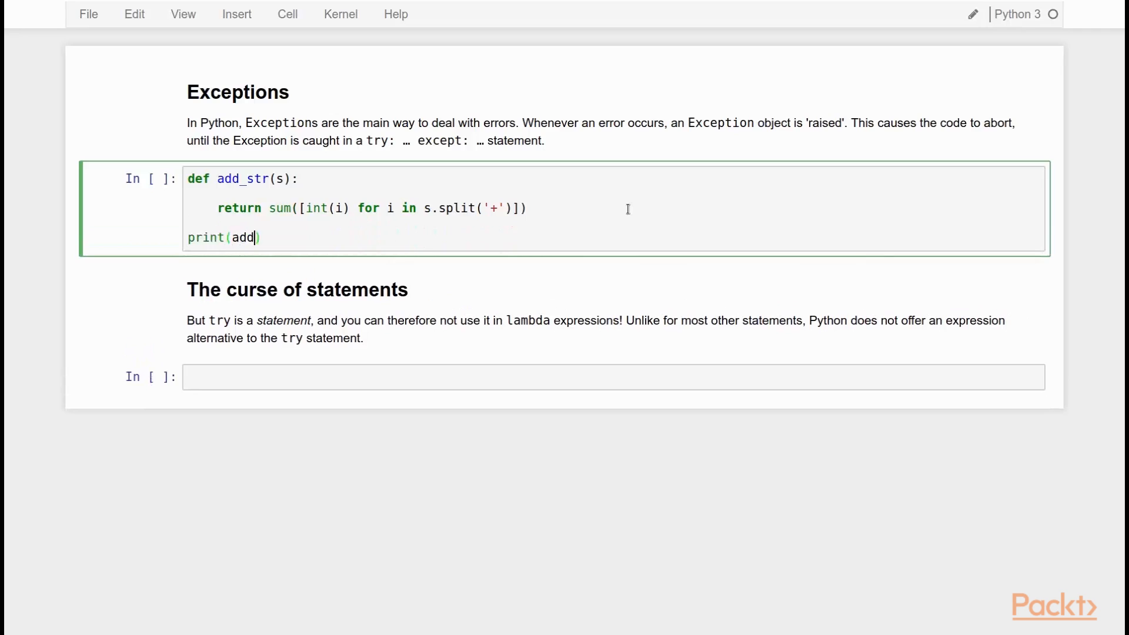
pyautogui.write('_str(')
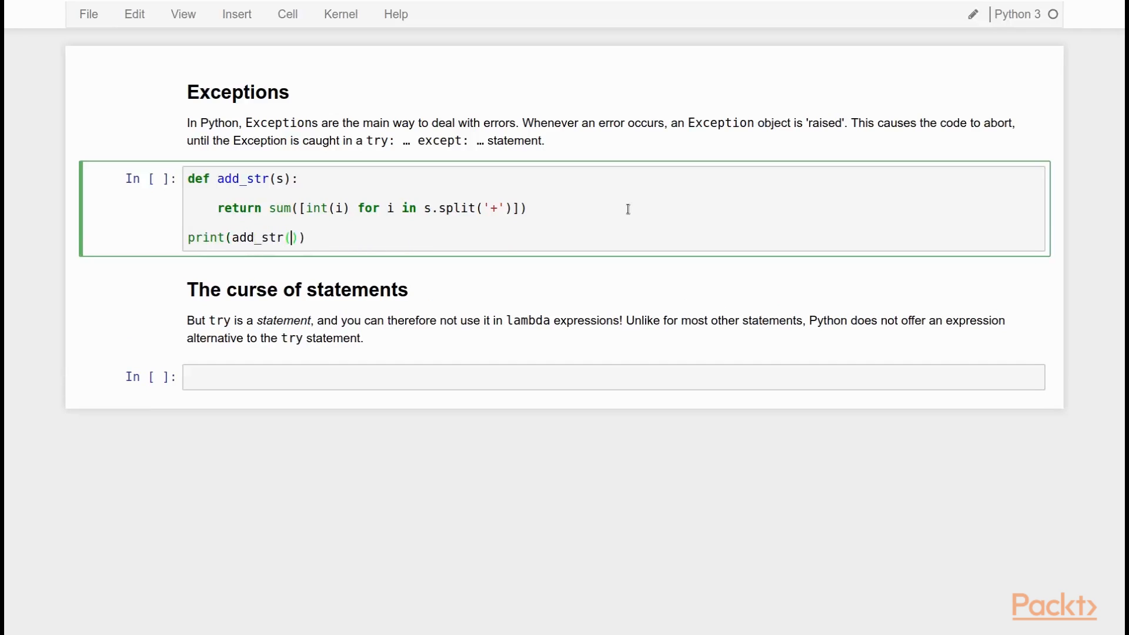
pyautogui.press('shift+enter')
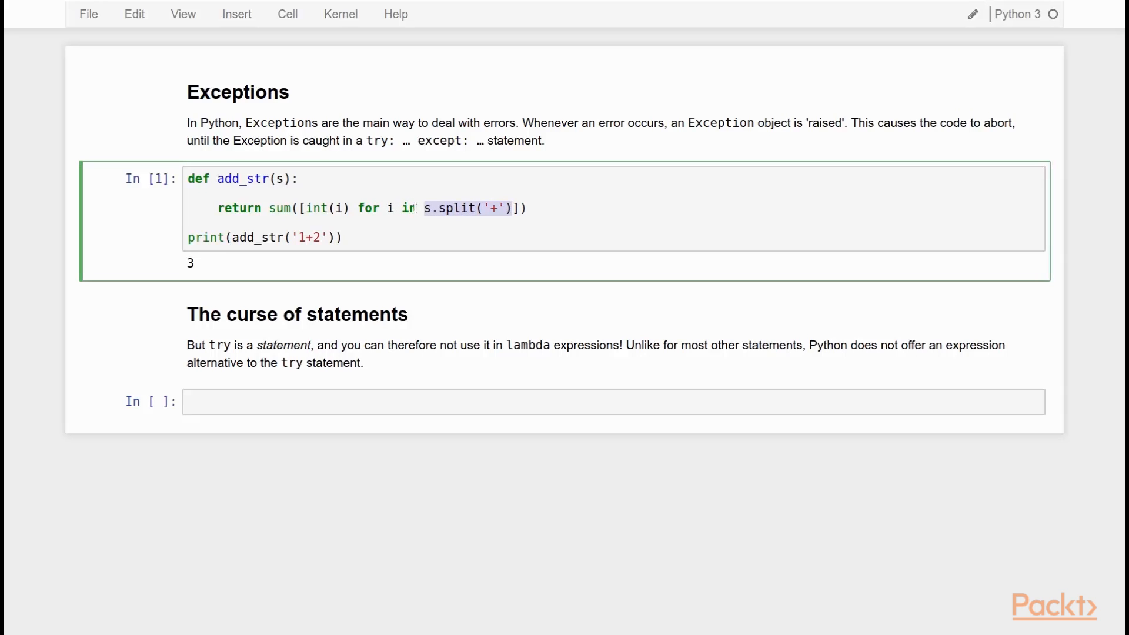
pyautogui.doubleClick(323, 208)
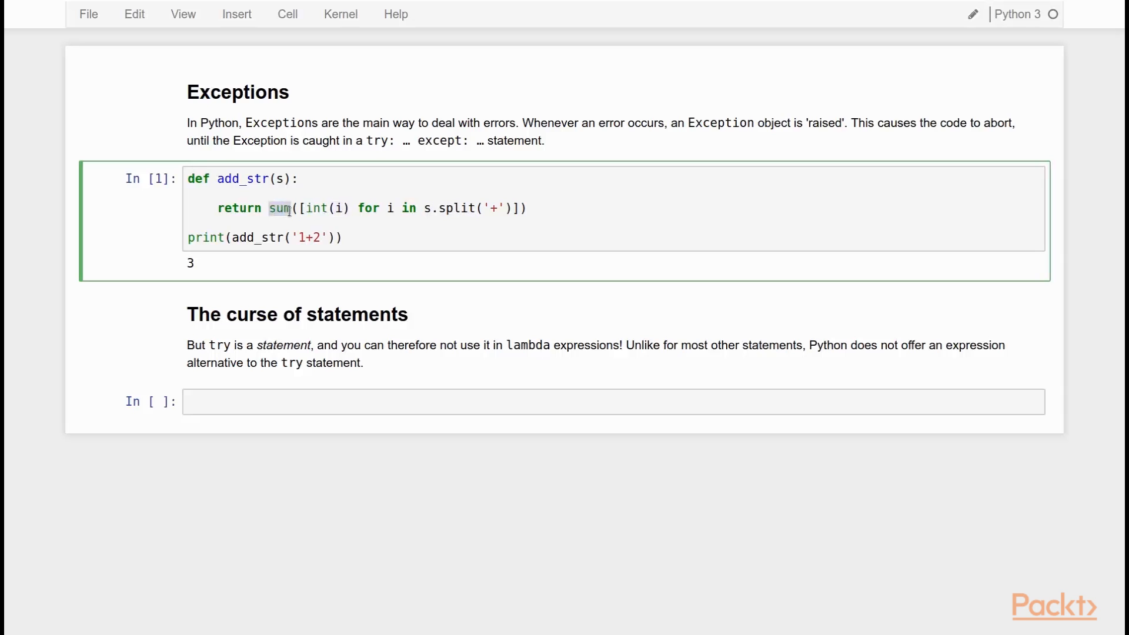
pyautogui.moveTo(294, 228)
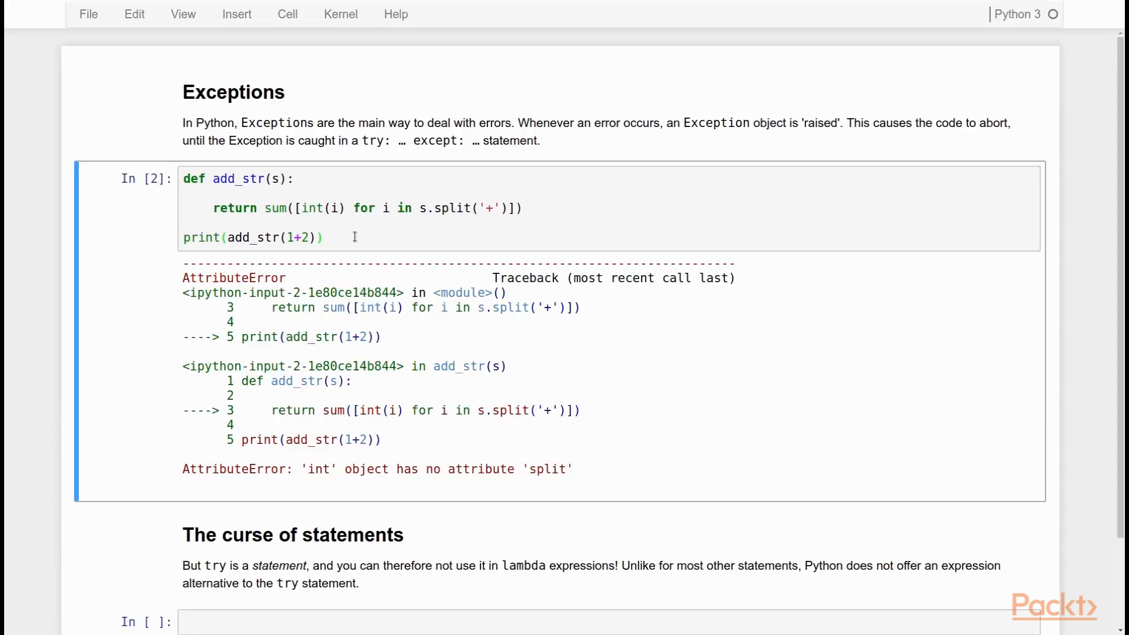
# Click back into the add_str code after the 'int' has no split AttributeError.
pyautogui.click(423, 208)
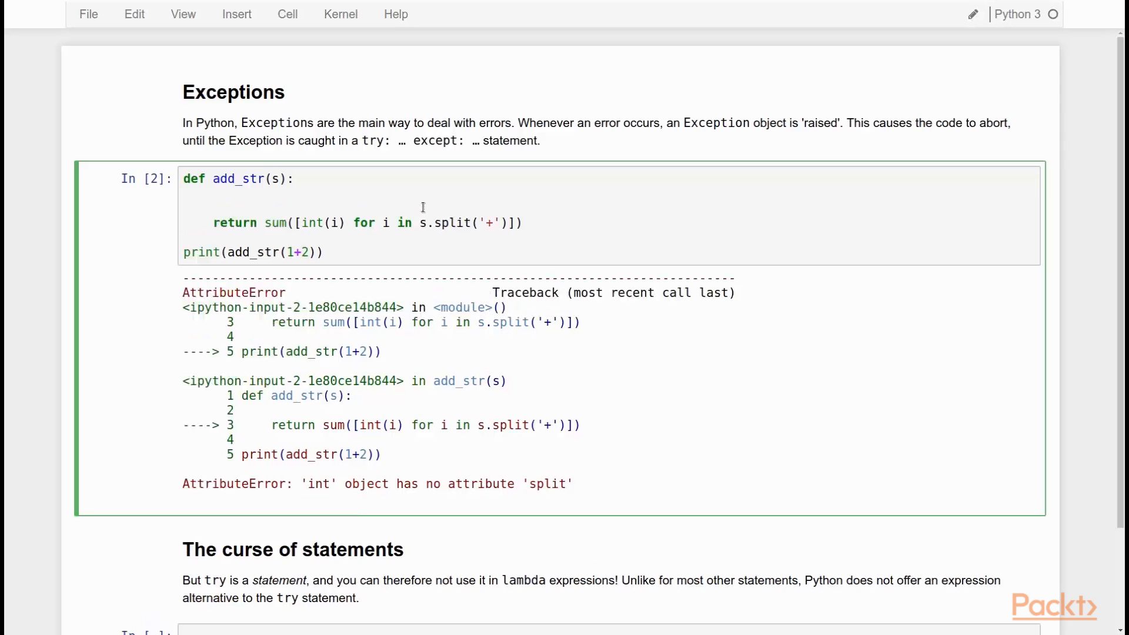
# Wrap the sum in try/except AttributeError returning None, and run to print None.
pyautogui.write('try:')
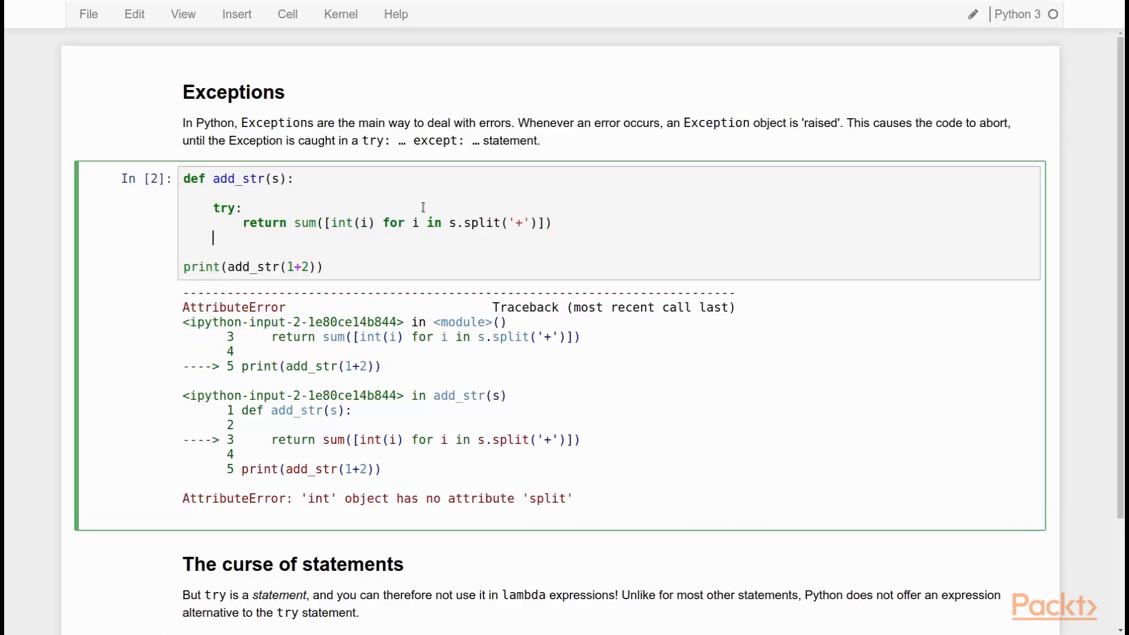
pyautogui.write('exce')
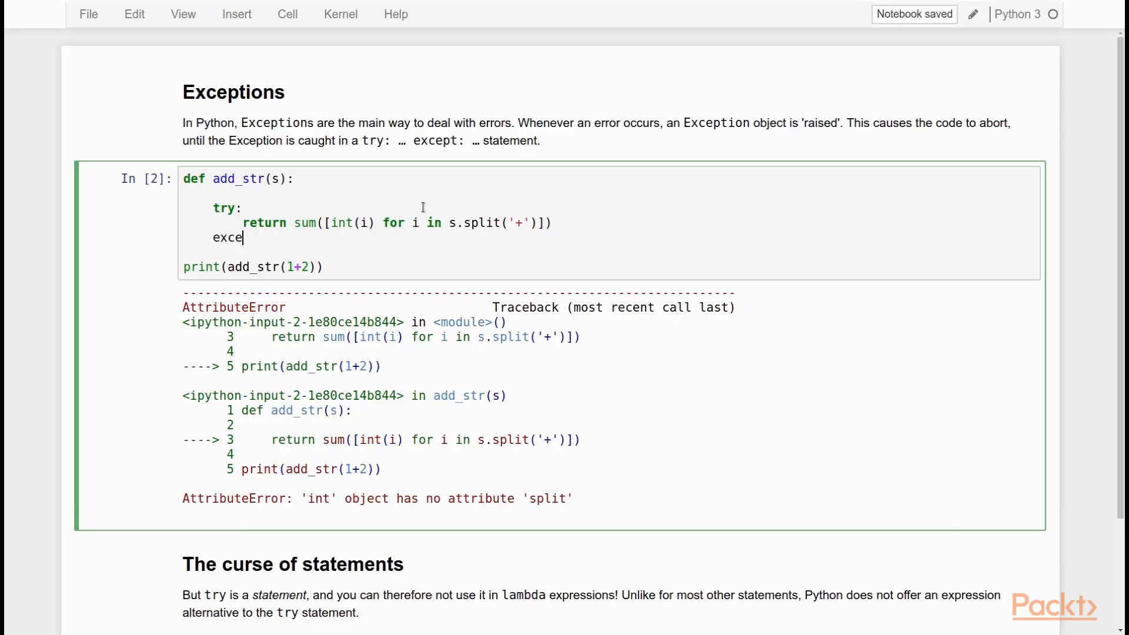
pyautogui.write('pt')
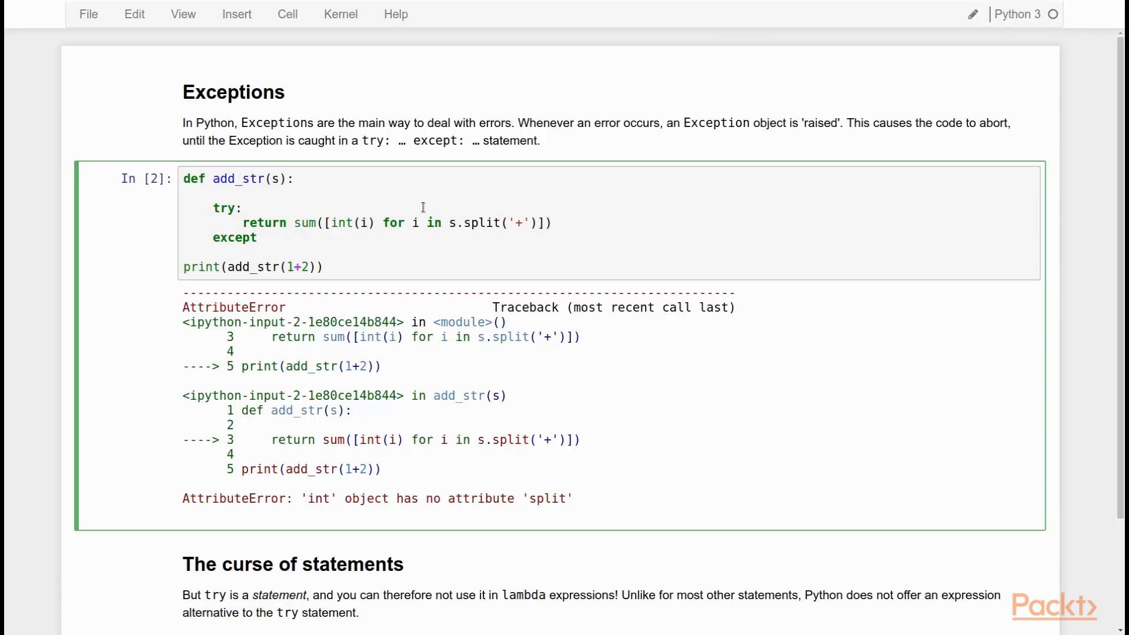
pyautogui.click(266, 238)
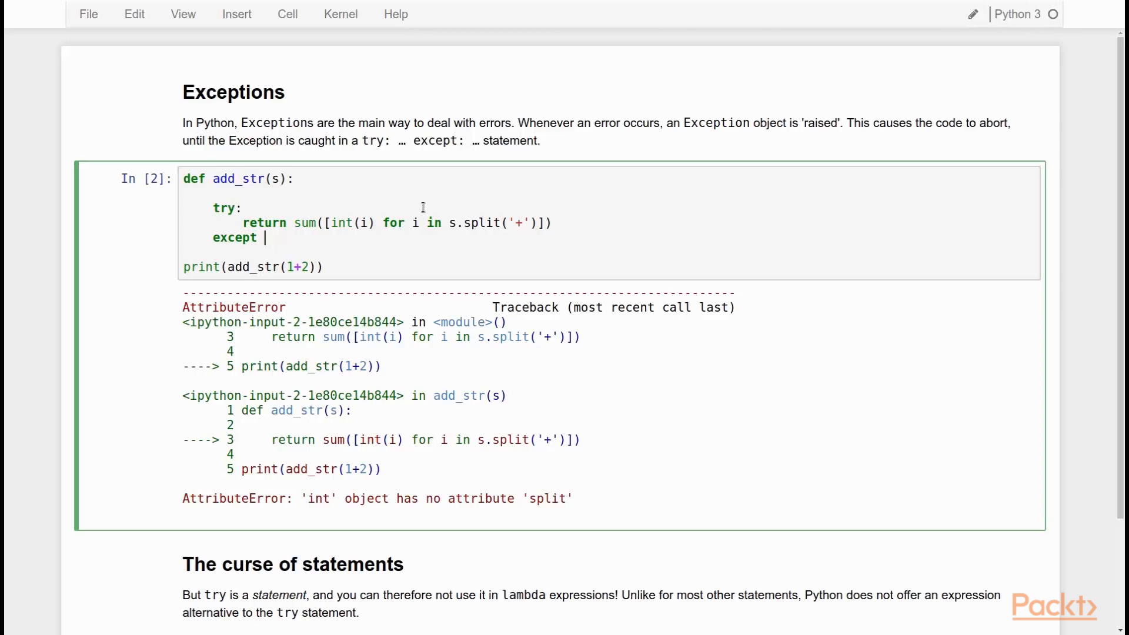
pyautogui.write('A')
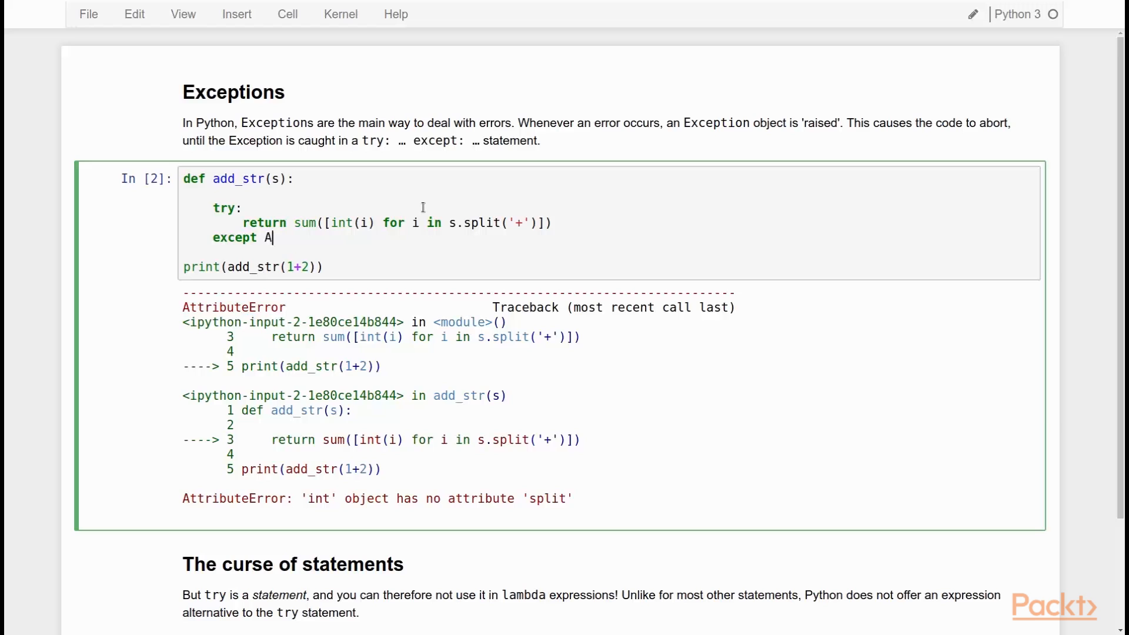
pyautogui.write('ttributeError:')
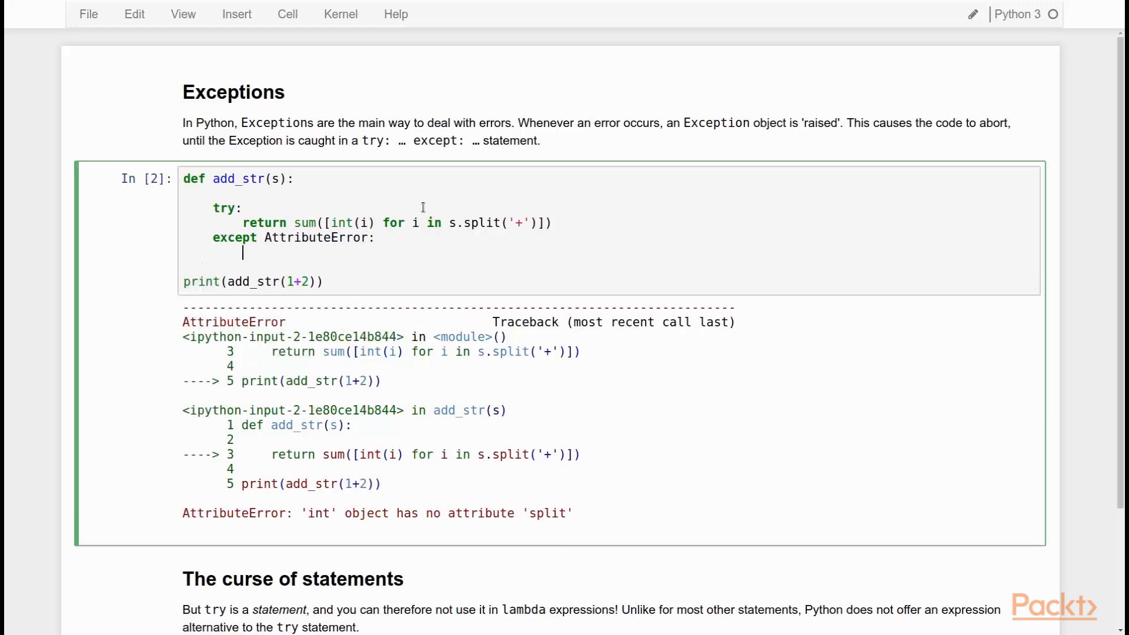
pyautogui.write('re')
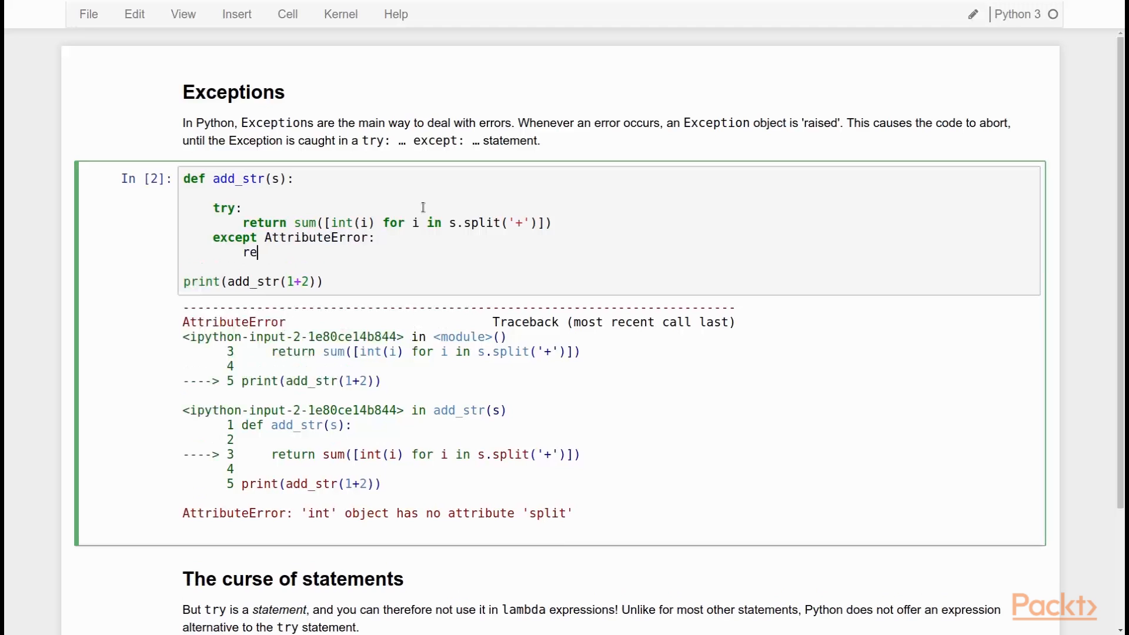
pyautogui.write('turn')
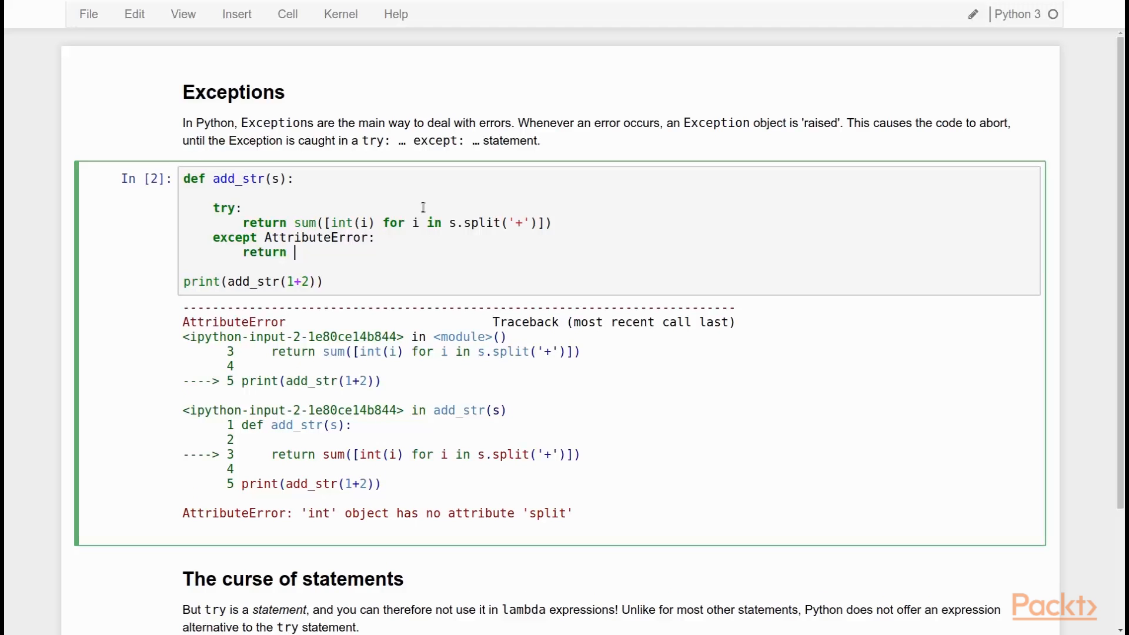
pyautogui.write('N')
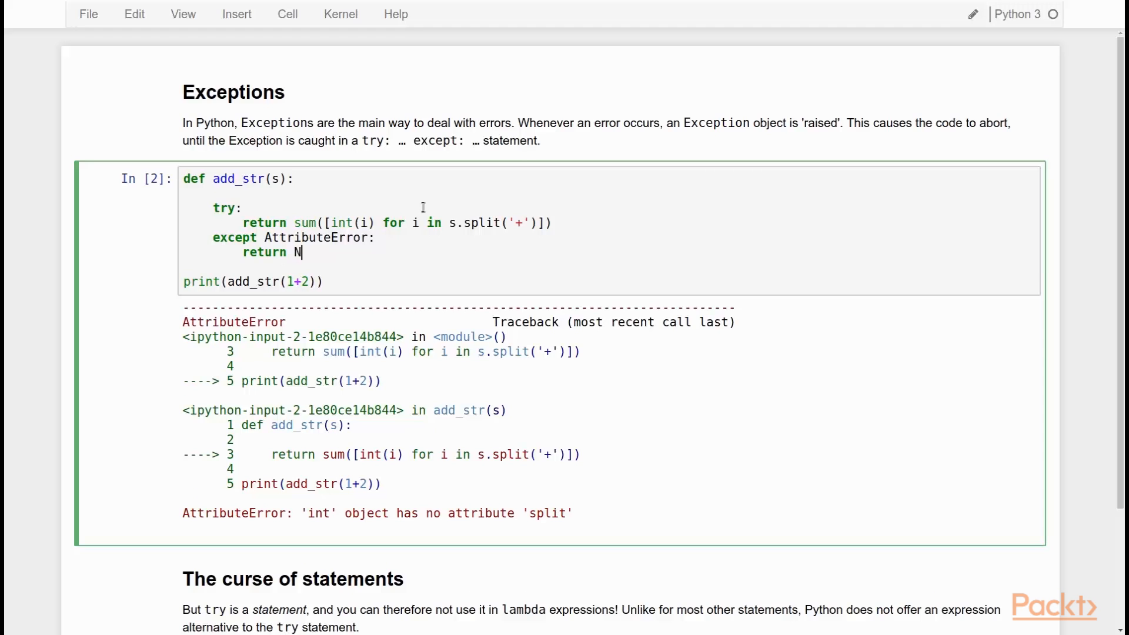
pyautogui.write('one')
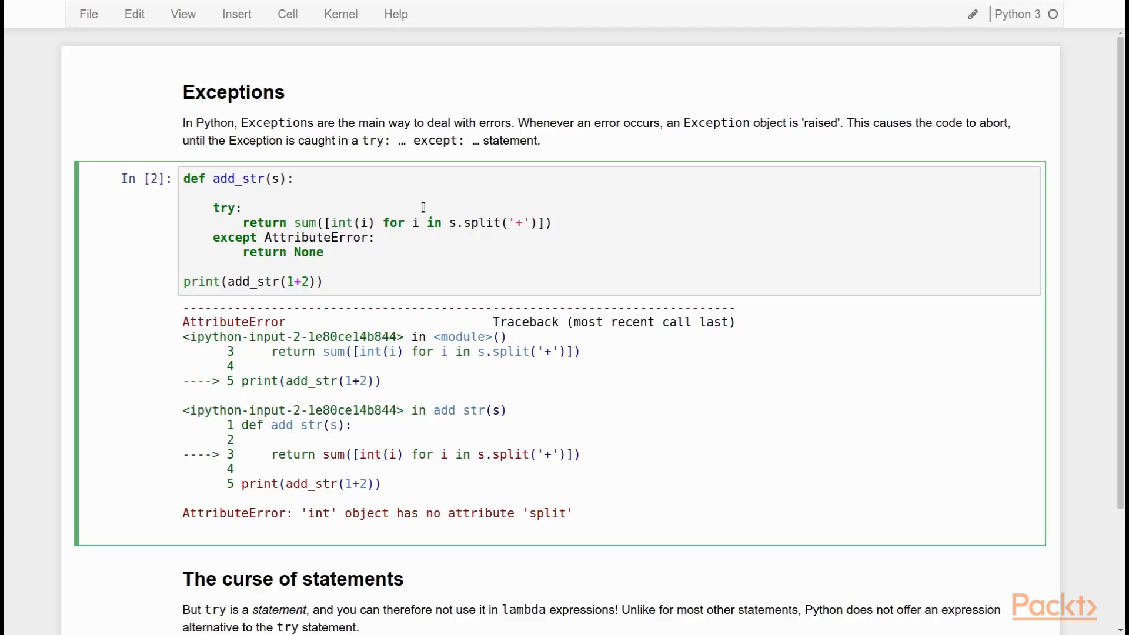
pyautogui.press('shift+Return')
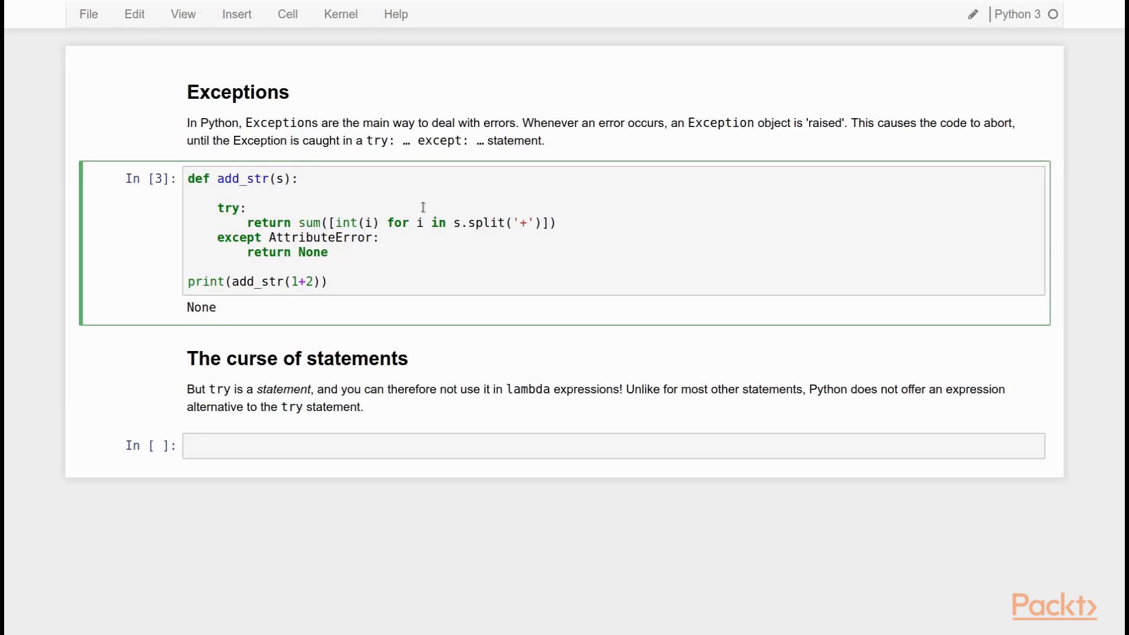
# Select the empty code cell below 'The curse of statements' markdown.
pyautogui.click(329, 252)
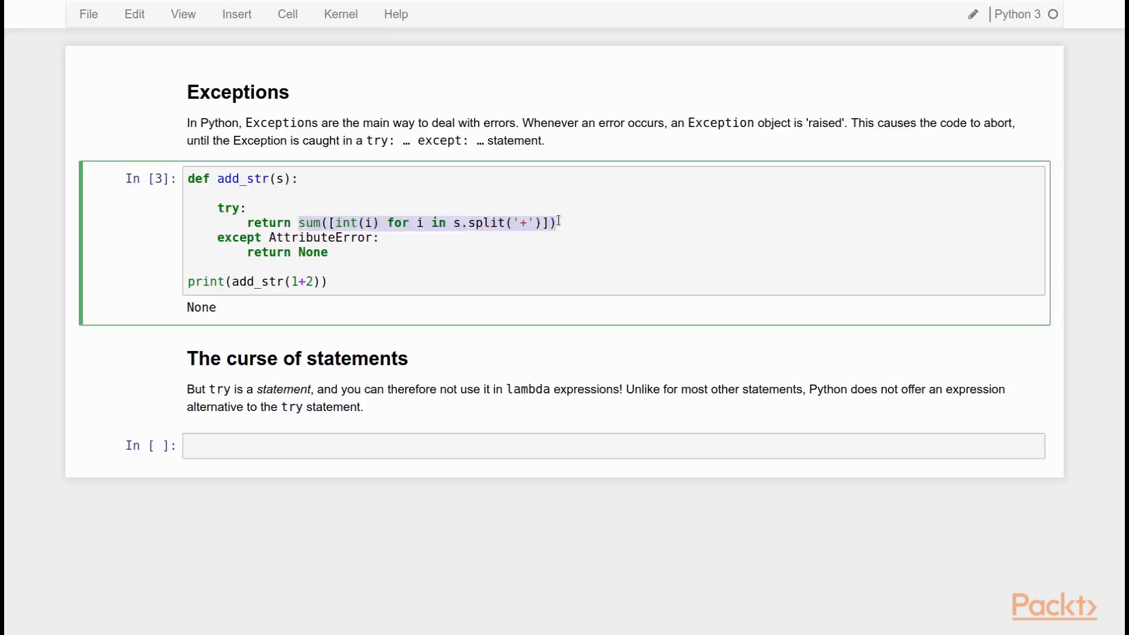
pyautogui.rightClick(442, 222)
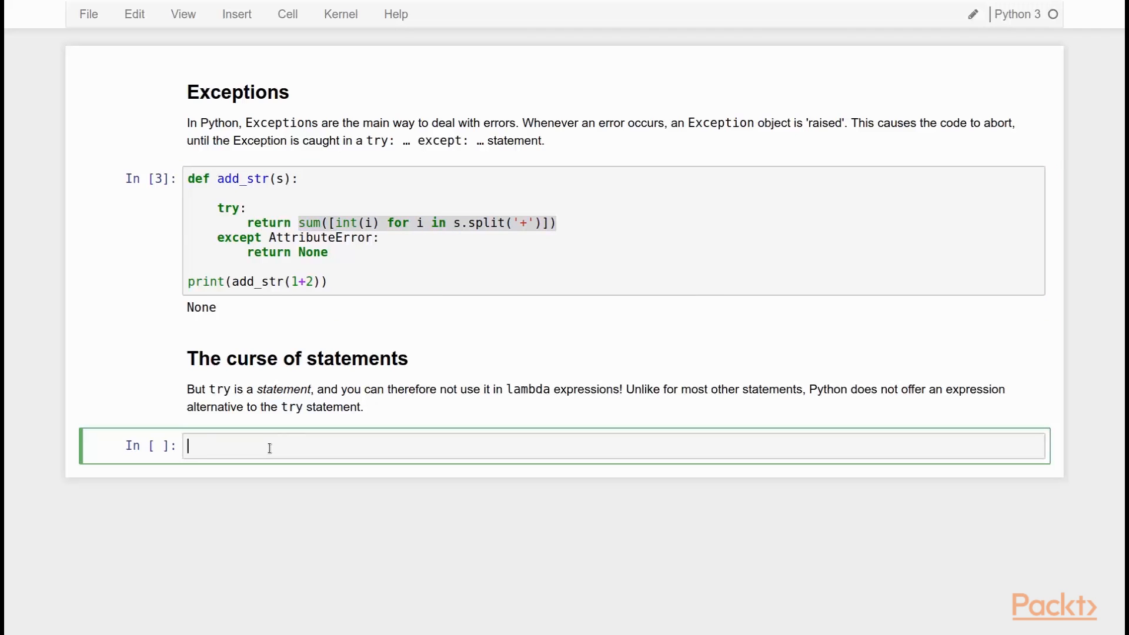
# Define l_add_str = lambda s: sum([int(i) for i in s.split('+')]) and print l_add_str('1+2') as 3.
pyautogui.write('l_add_str')
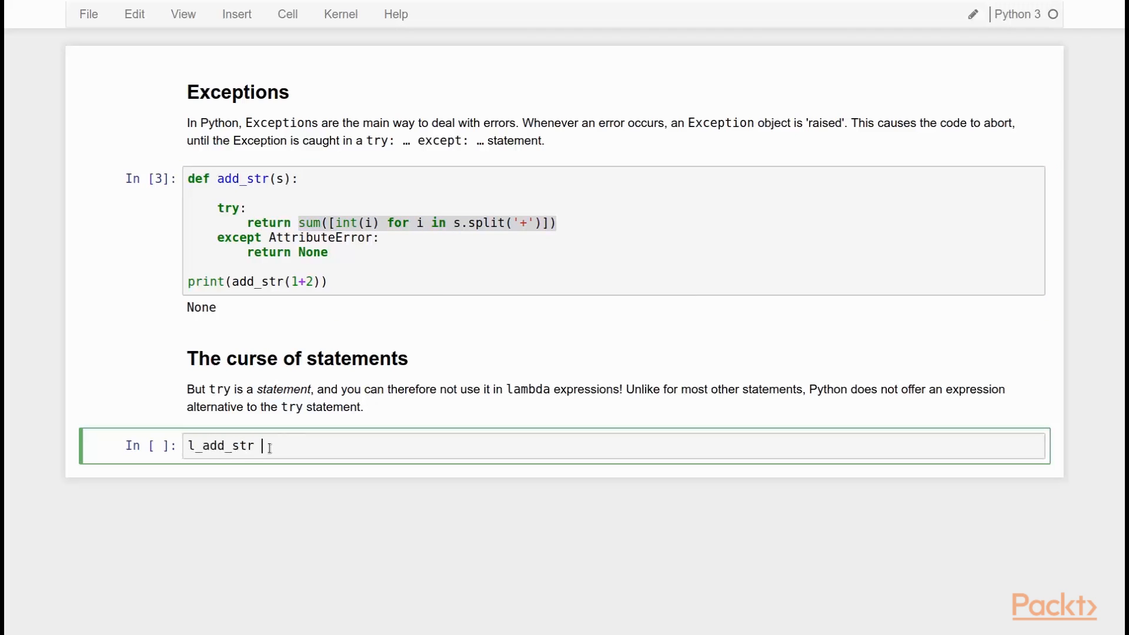
pyautogui.write('= lam')
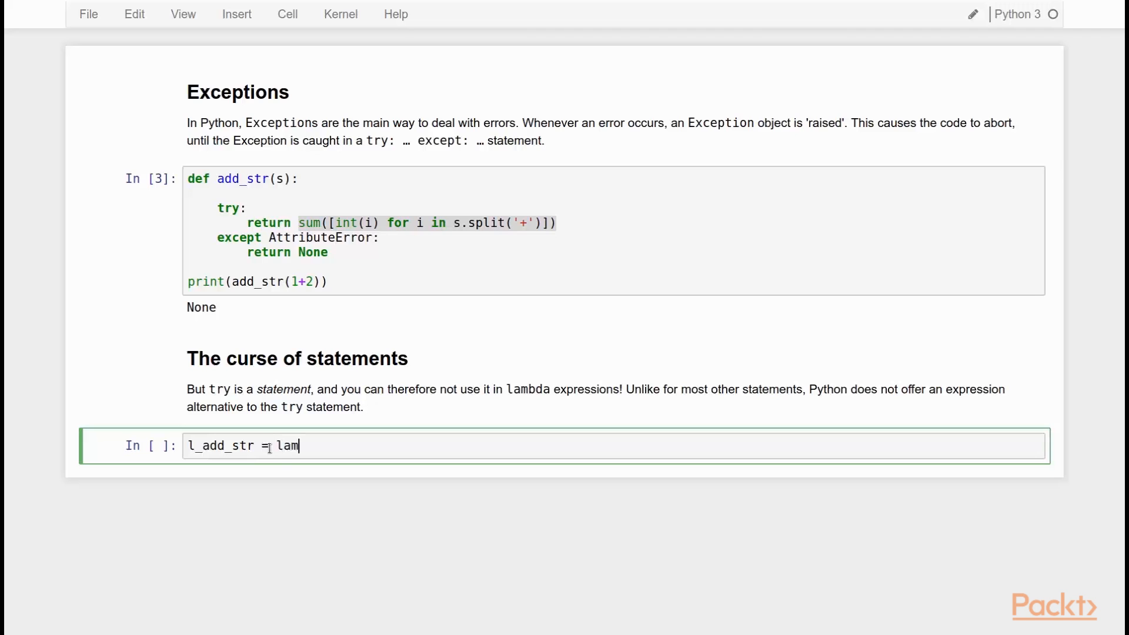
pyautogui.write('bda s')
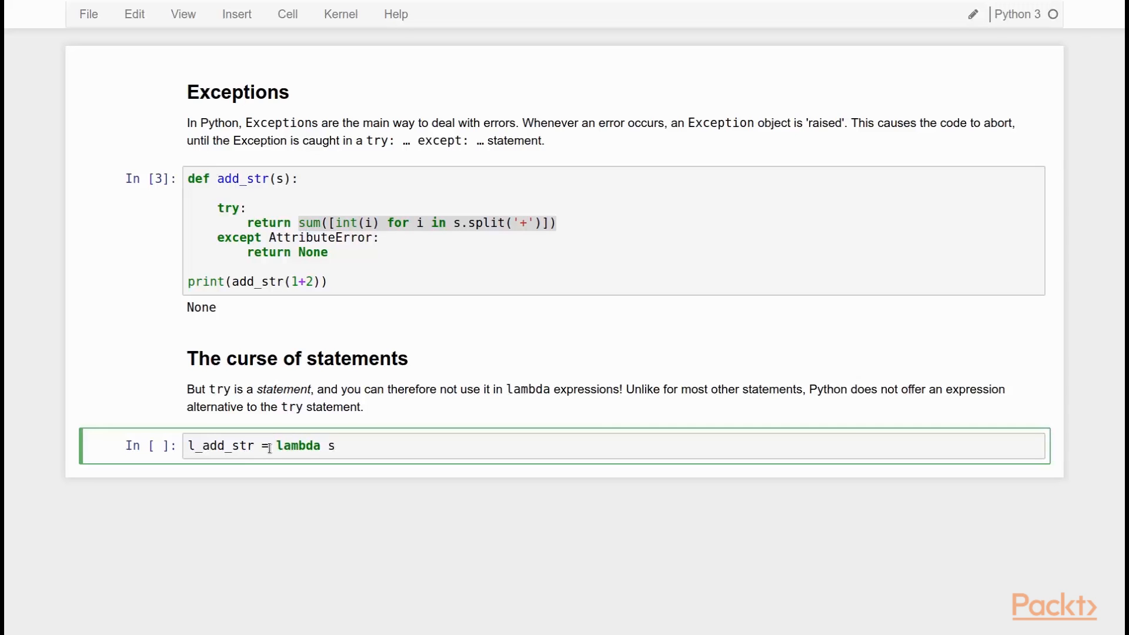
pyautogui.write(": sum([int(i) for i in s.split('+')])")
pyautogui.write('print(l')
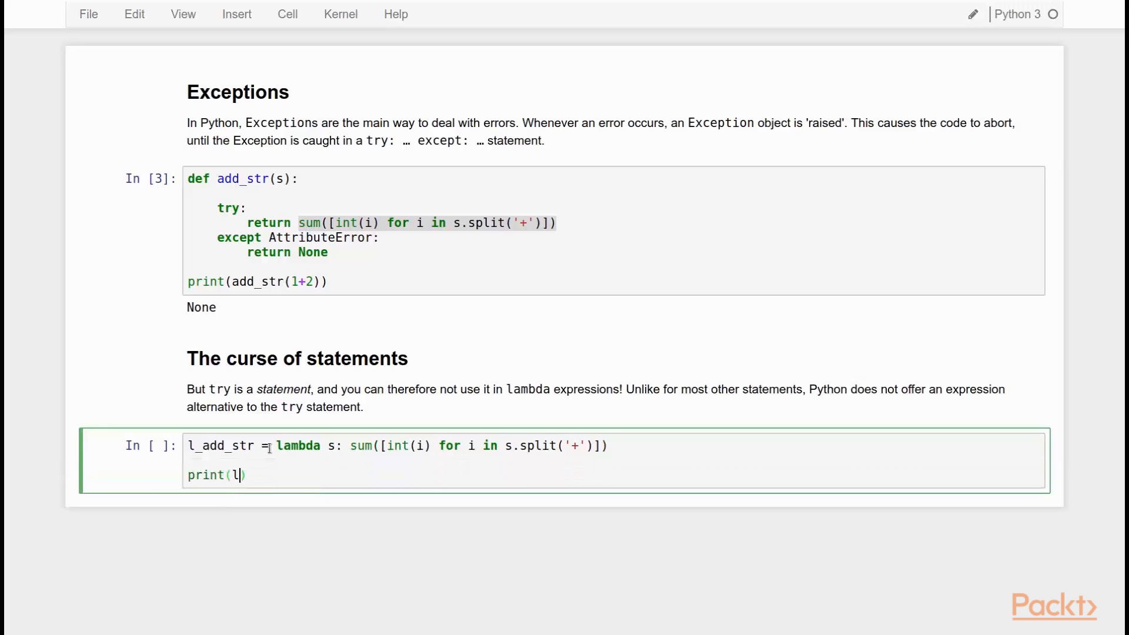
pyautogui.write("_add_str('1'")
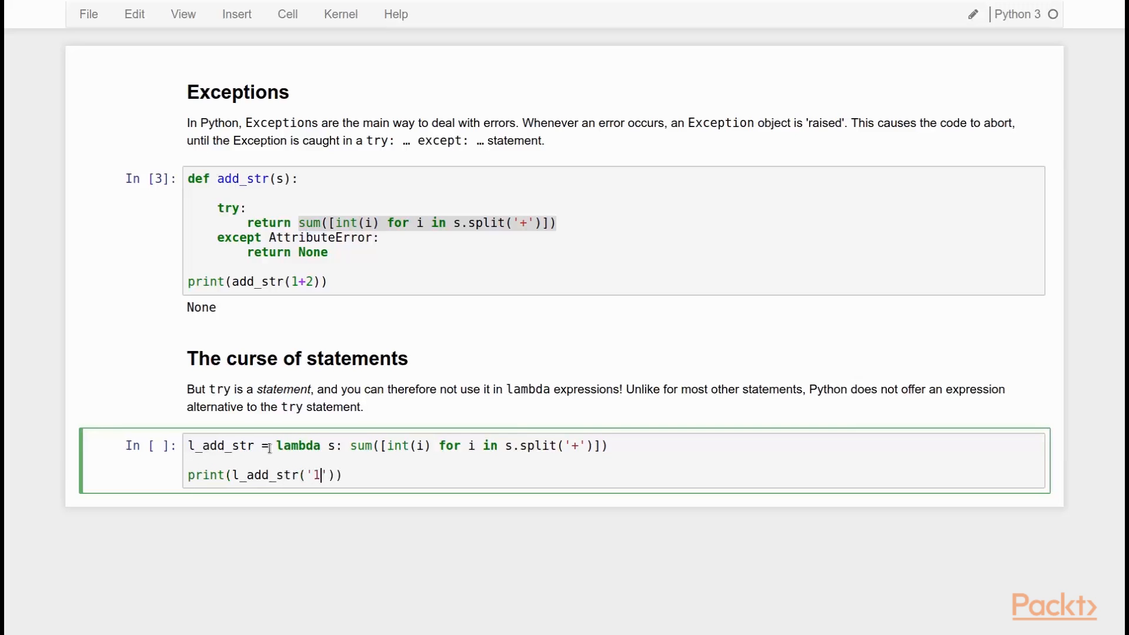
pyautogui.press('shift+enter')
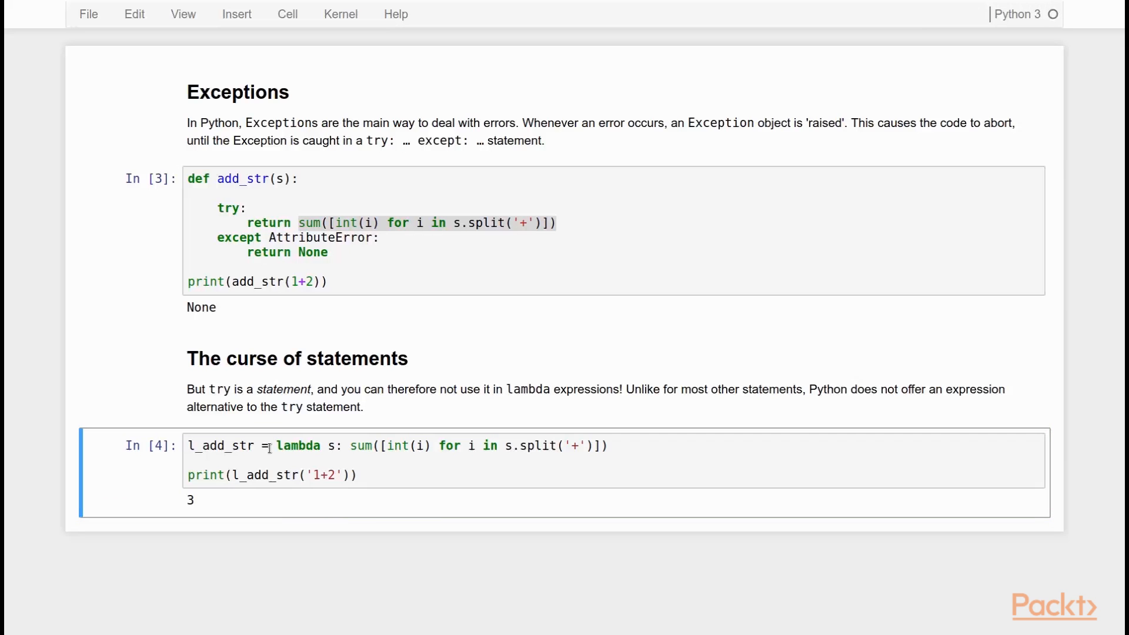
pyautogui.press('Escape')
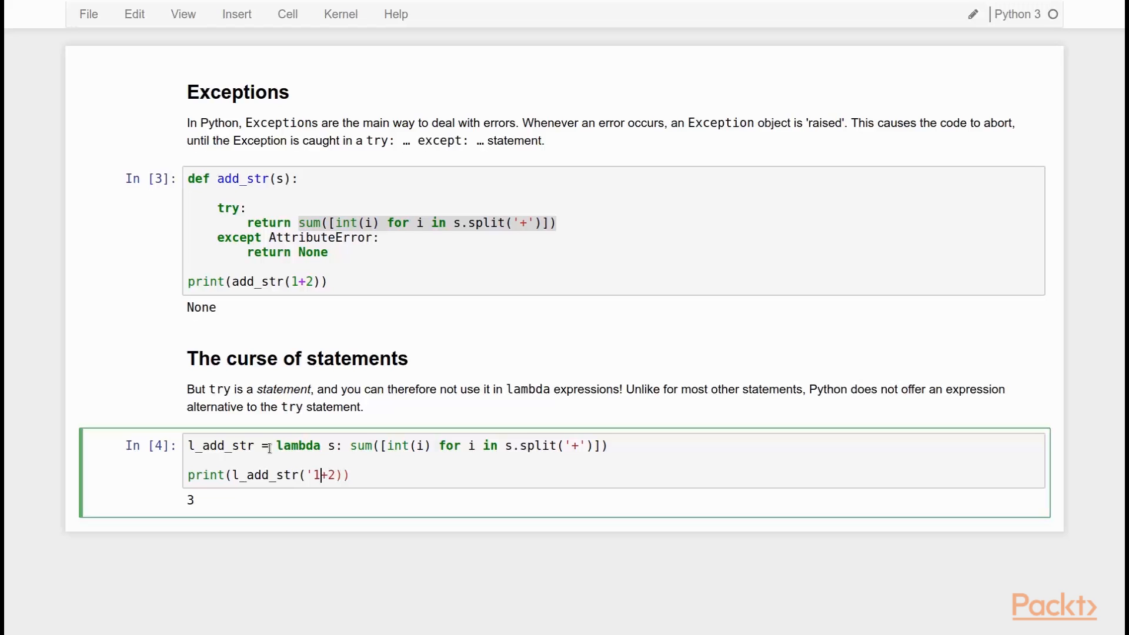
# Run print(l_add_str(1+2)) with the unquoted integer, raising AttributeError.
pyautogui.write('1+2')
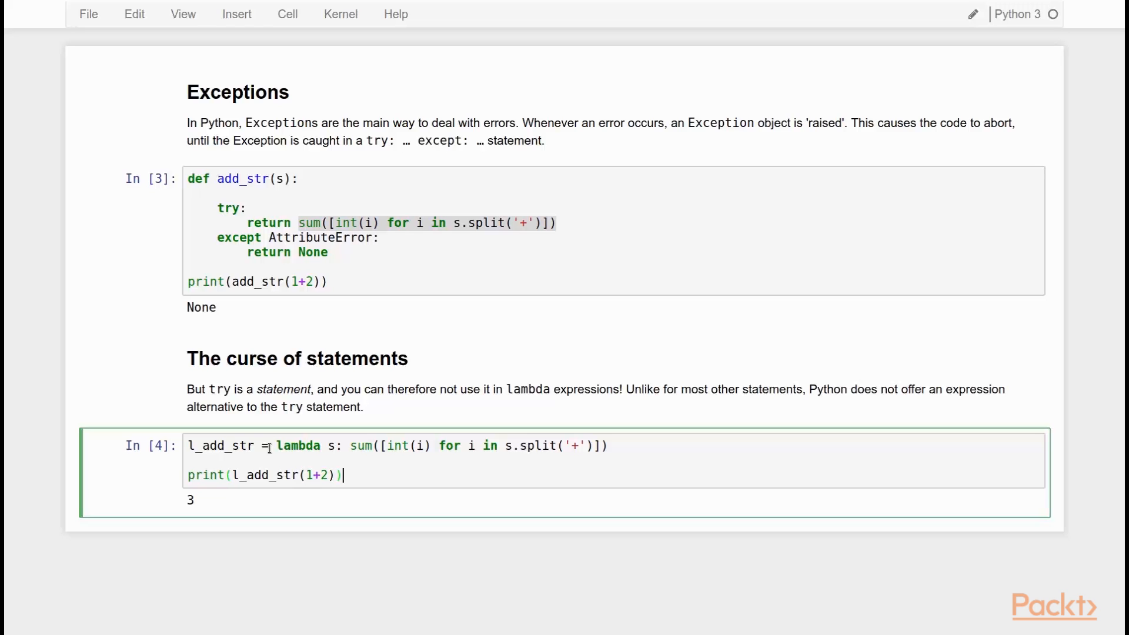
pyautogui.press('Shift+Enter')
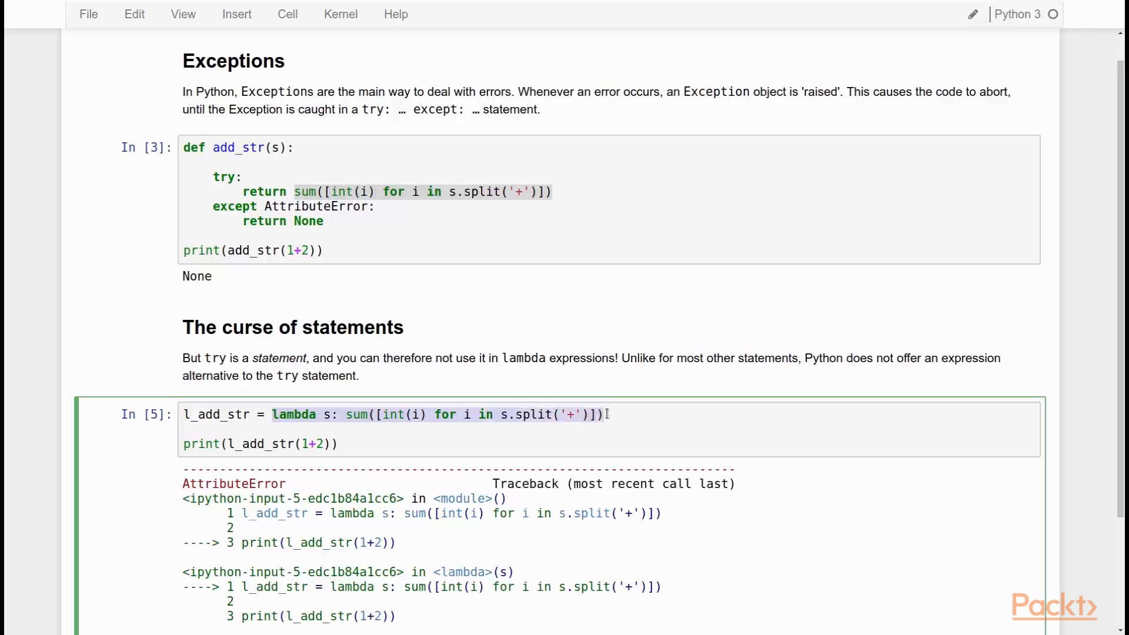
pyautogui.moveTo(388, 304)
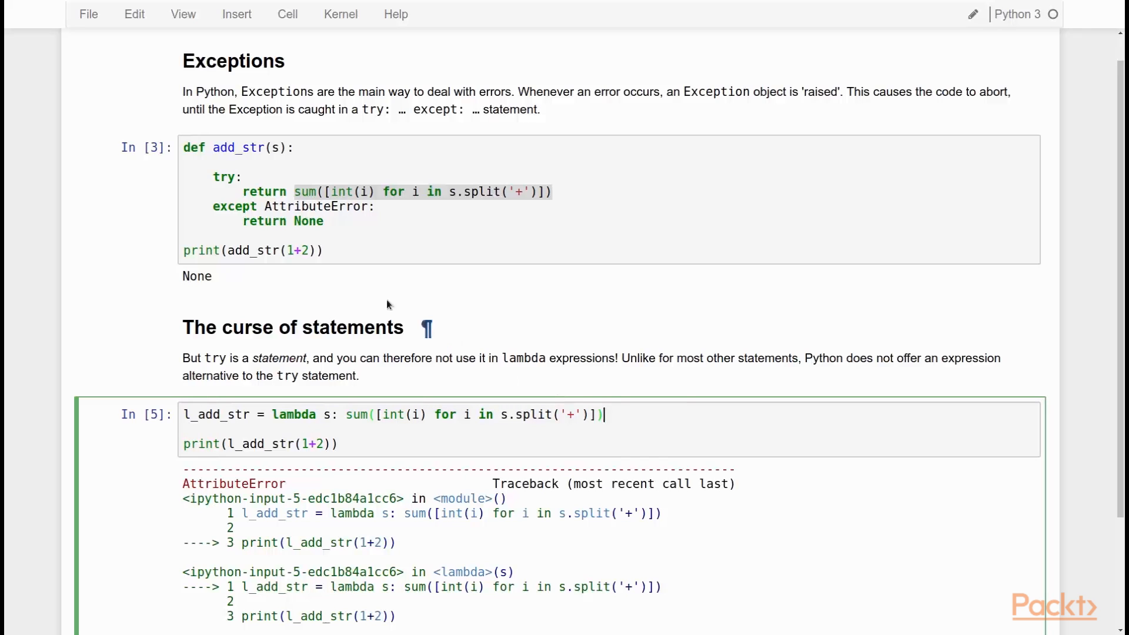